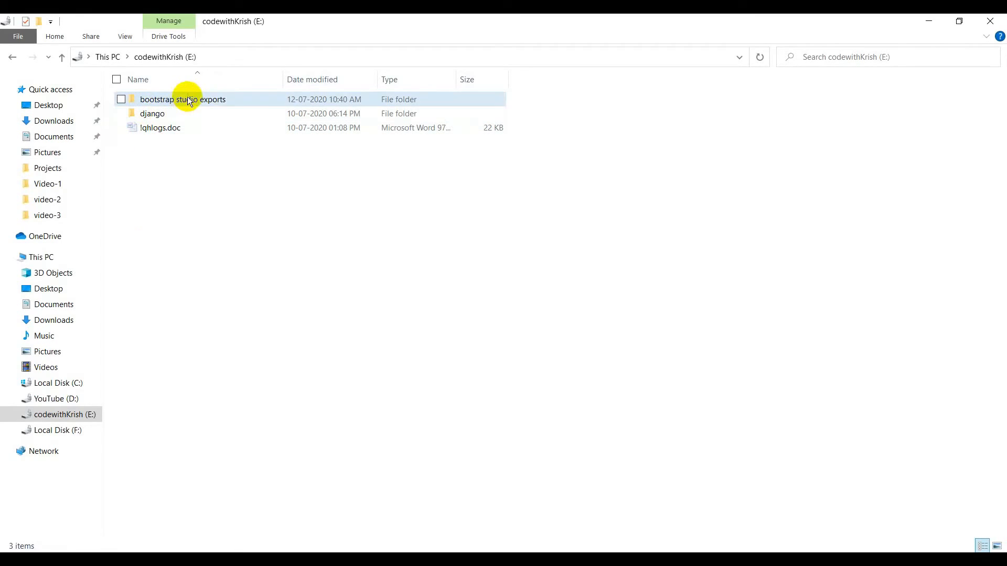
# Copy the exported hospital management HTML pages into the Django templates folder, replacing index.html
pyautogui.doubleClick(181, 98)
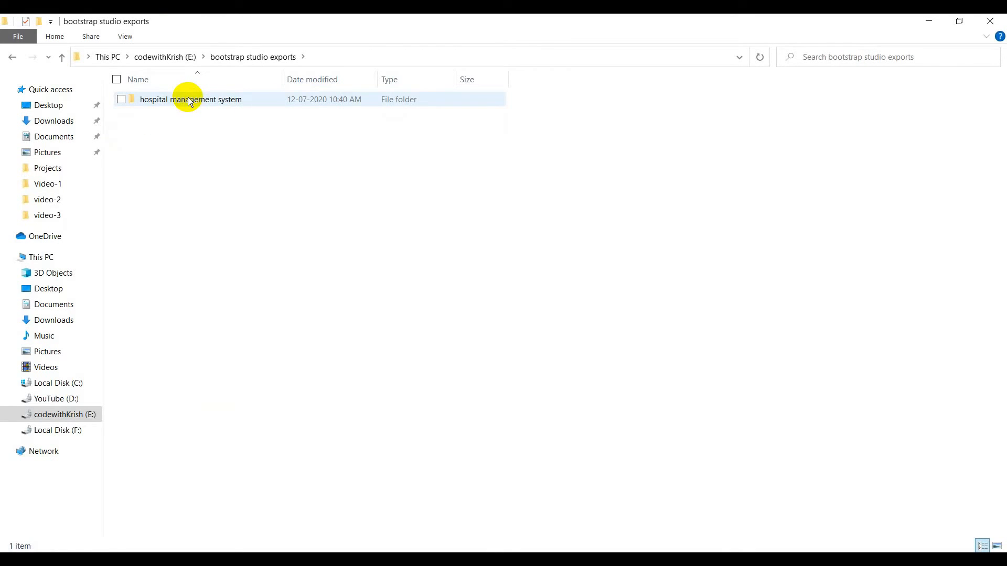
pyautogui.doubleClick(191, 99)
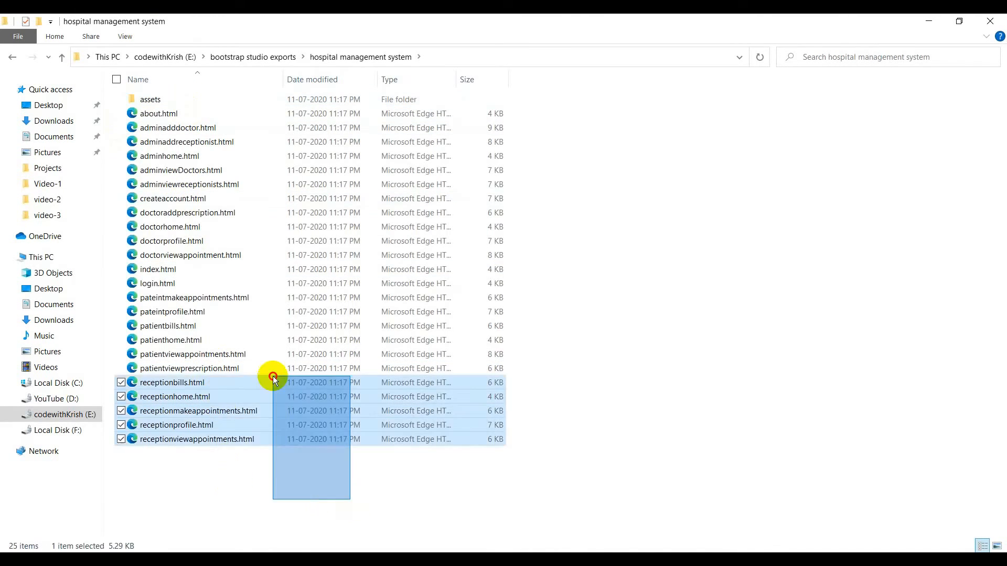
pyautogui.press('ctrl+a')
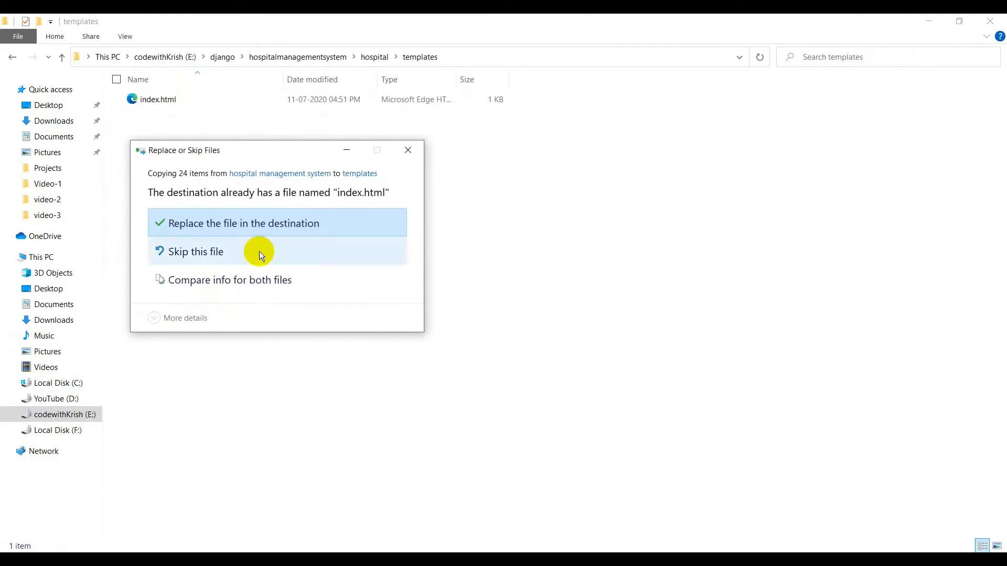
pyautogui.click(244, 223)
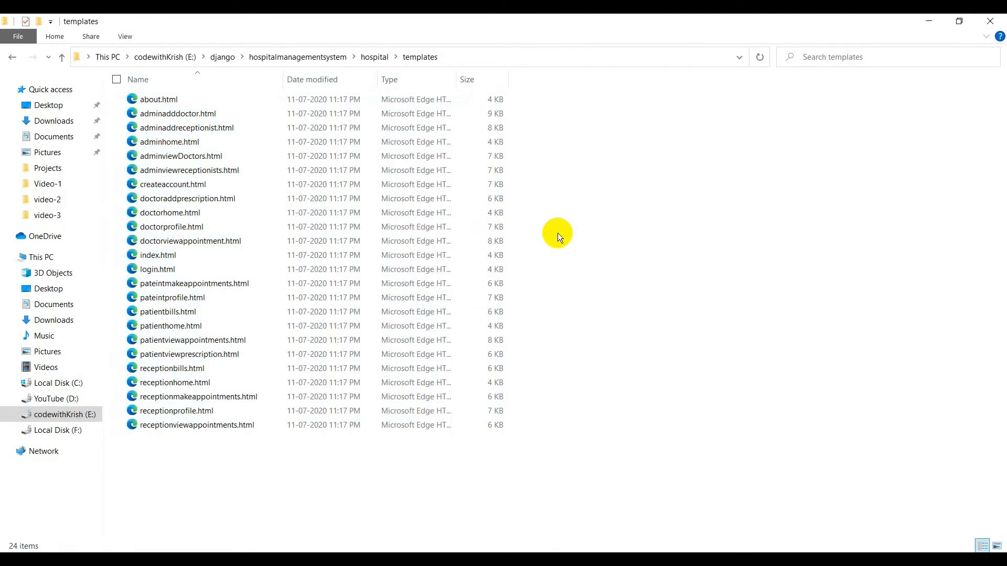
pyautogui.moveTo(389, 80)
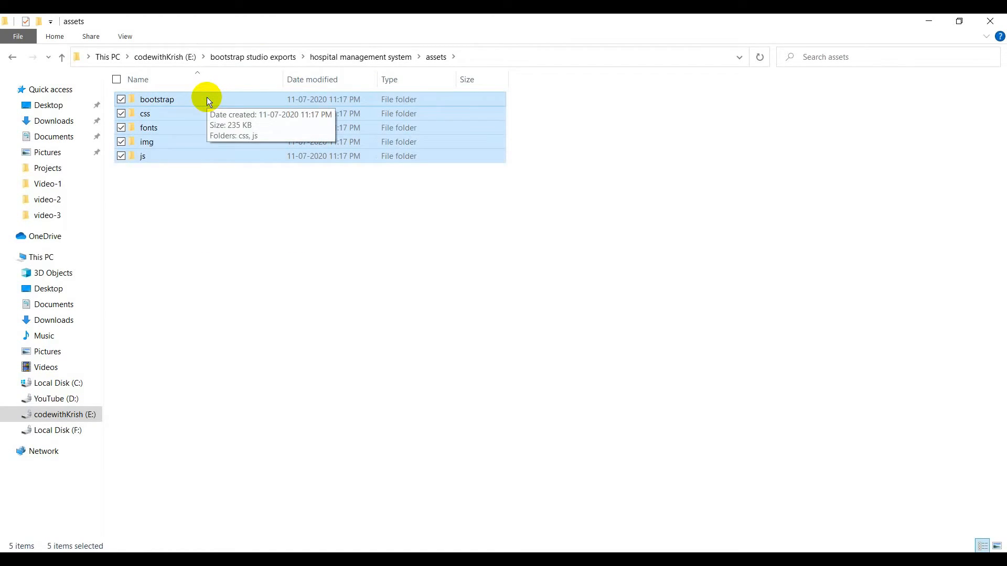
pyautogui.moveTo(328, 68)
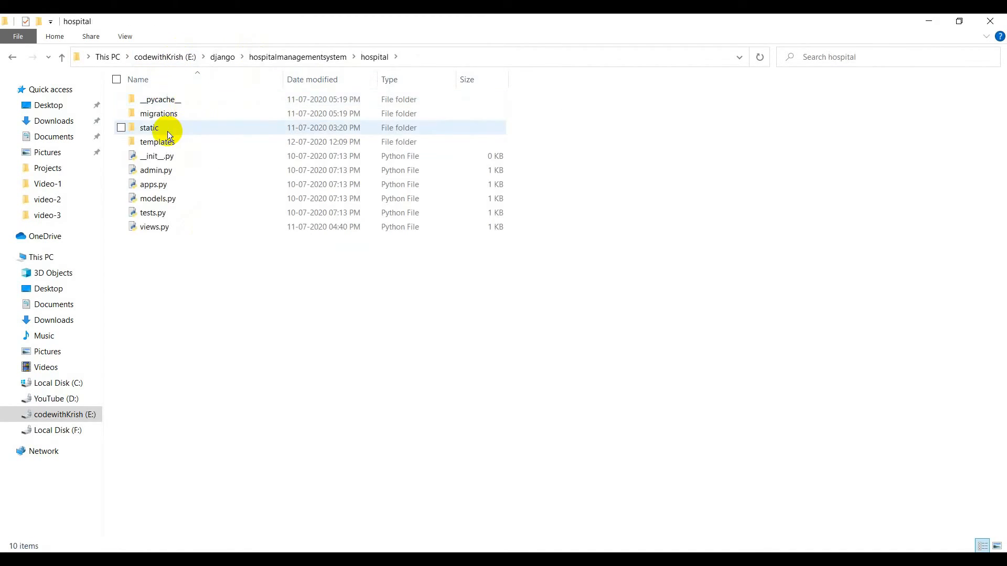
# Paste the exported bootstrap, css, fonts, img and js folders into hospital\static
pyautogui.doubleClick(149, 127)
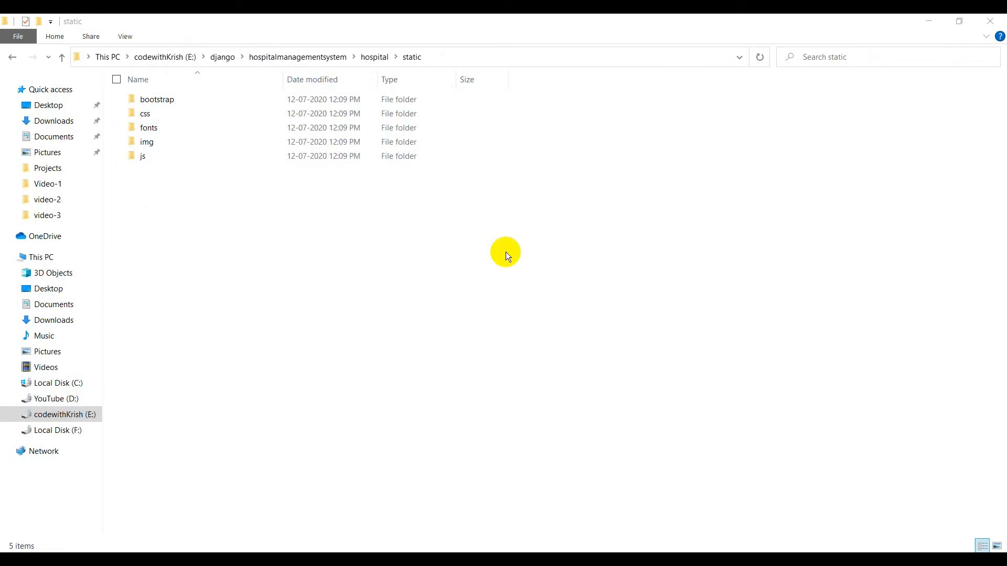
pyautogui.moveTo(462, 59)
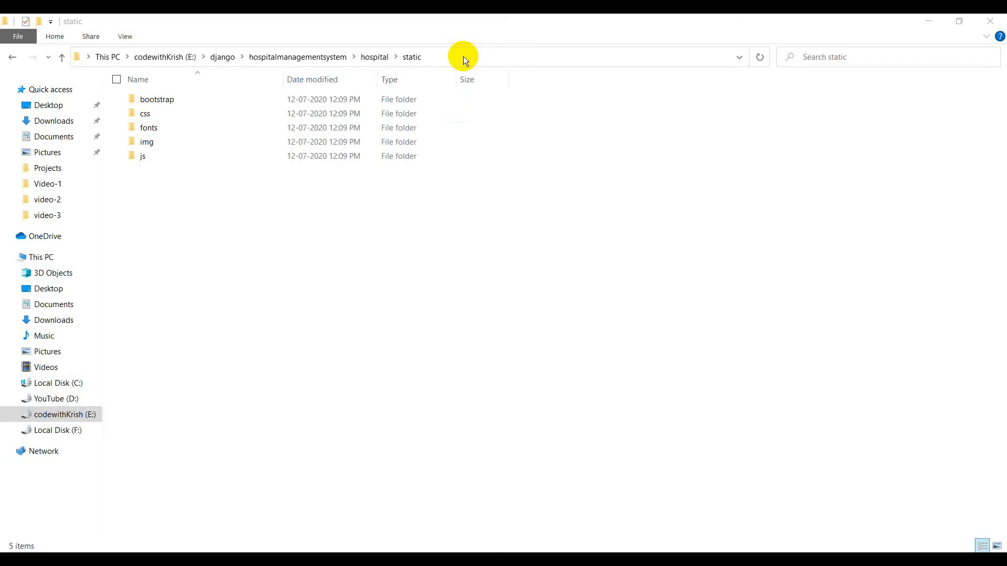
# Start the Django development server with python manage.py runserver from the project folder
pyautogui.click(464, 56)
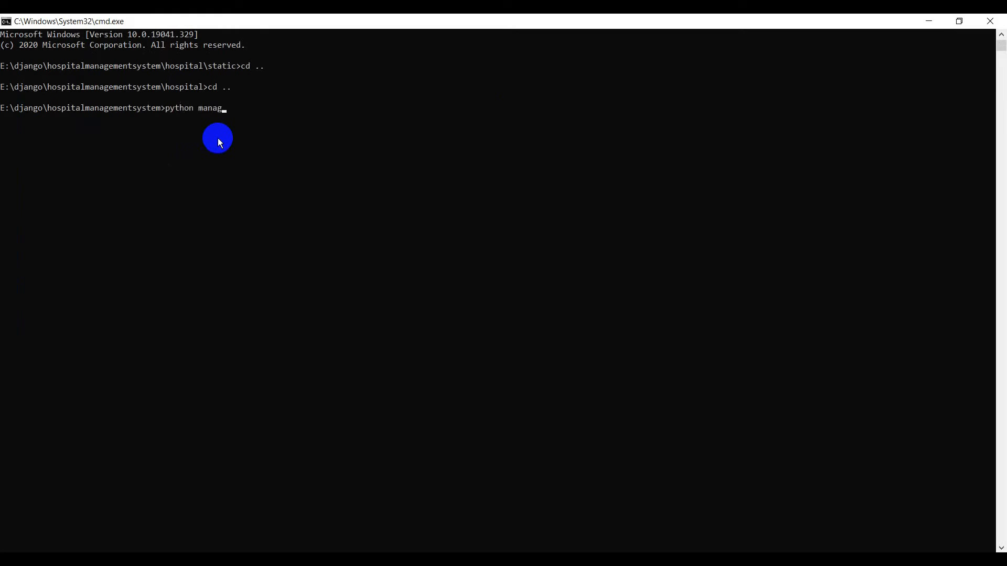
pyautogui.press('Enter')
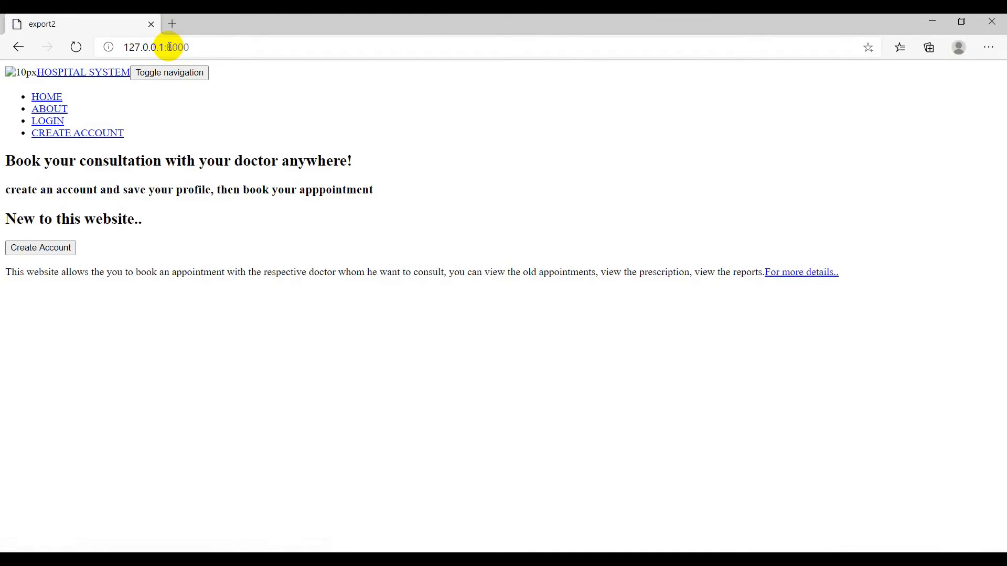
pyautogui.moveTo(223, 220)
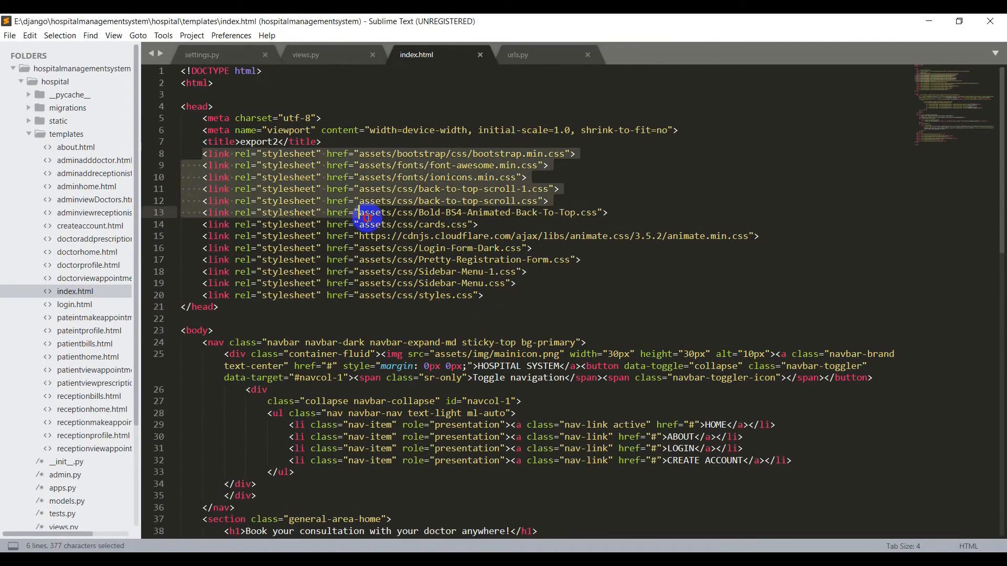
pyautogui.click(244, 71)
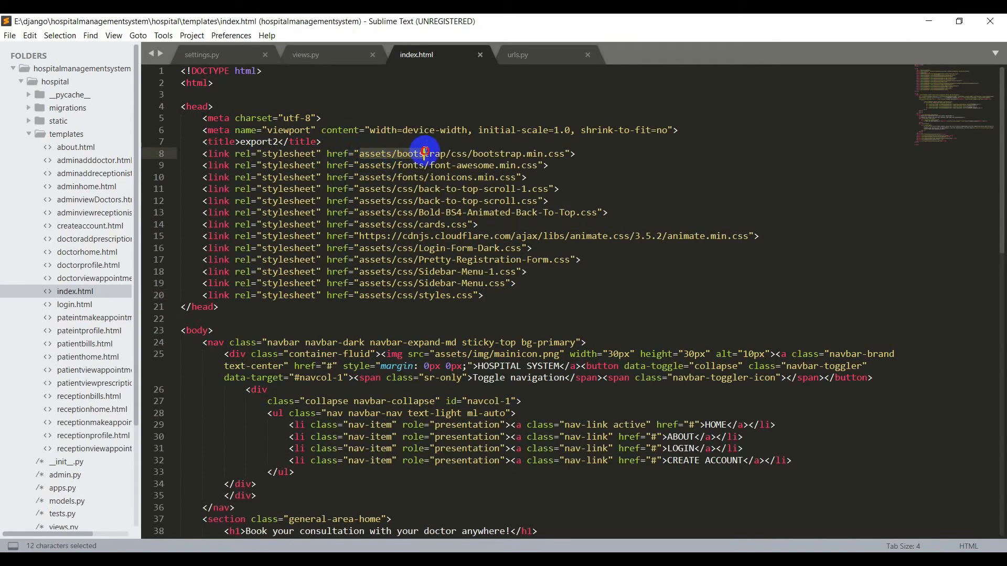
pyautogui.moveTo(424, 153); pyautogui.dragTo(564, 153)
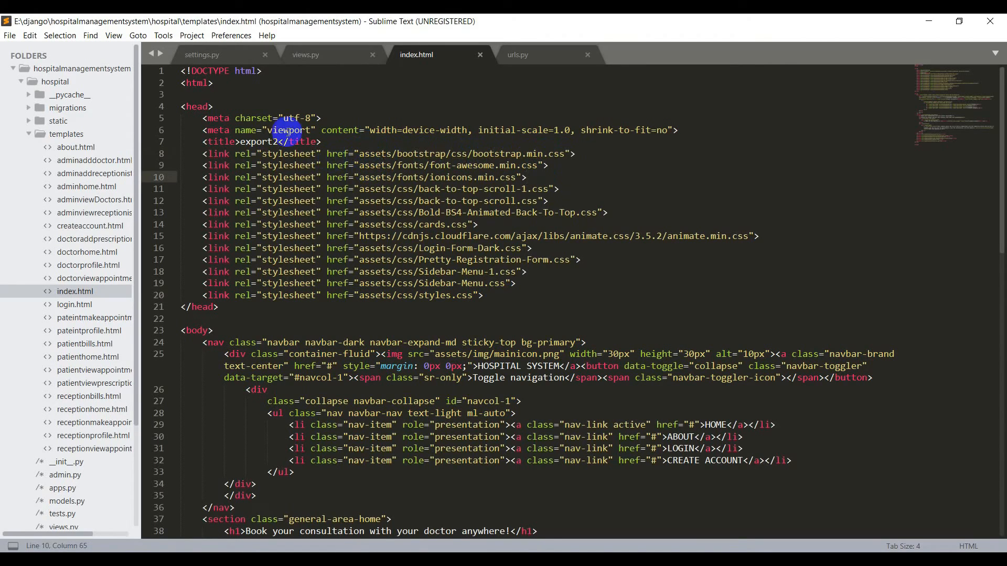
# Add {% load static %} just inside the head of index.html
pyautogui.click(215, 106)
pyautogui.write('{')
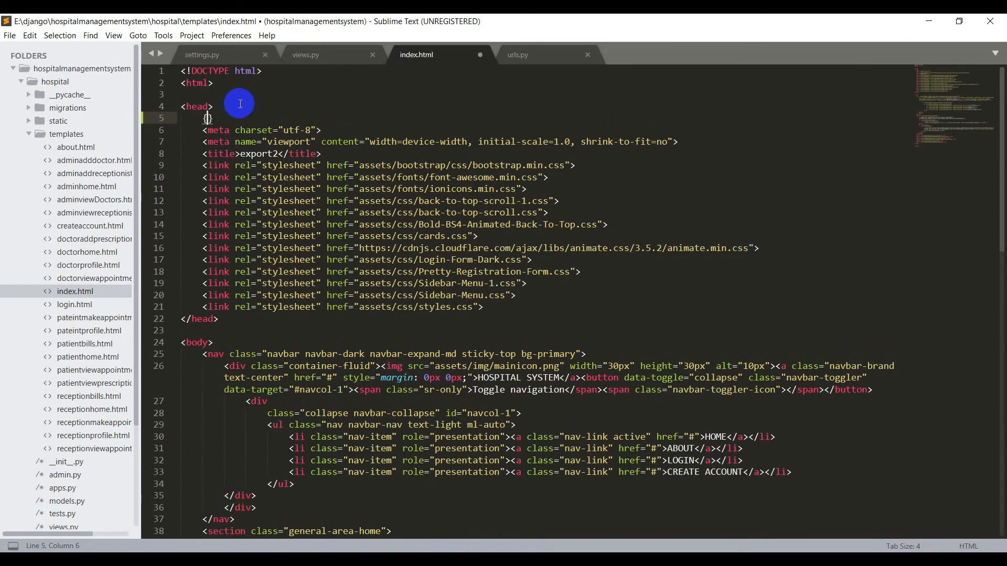
pyautogui.write('{%%}')
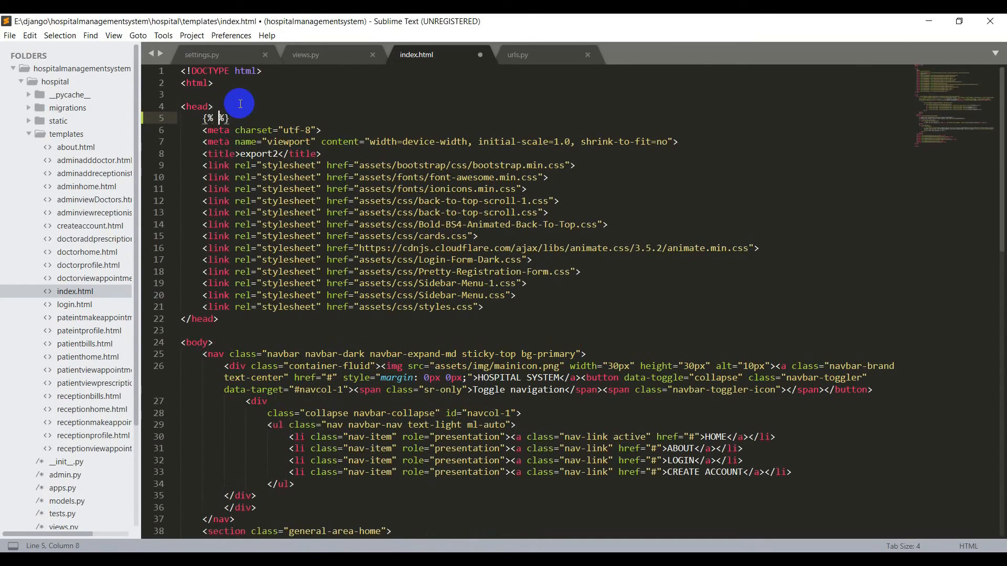
pyautogui.write('load static')
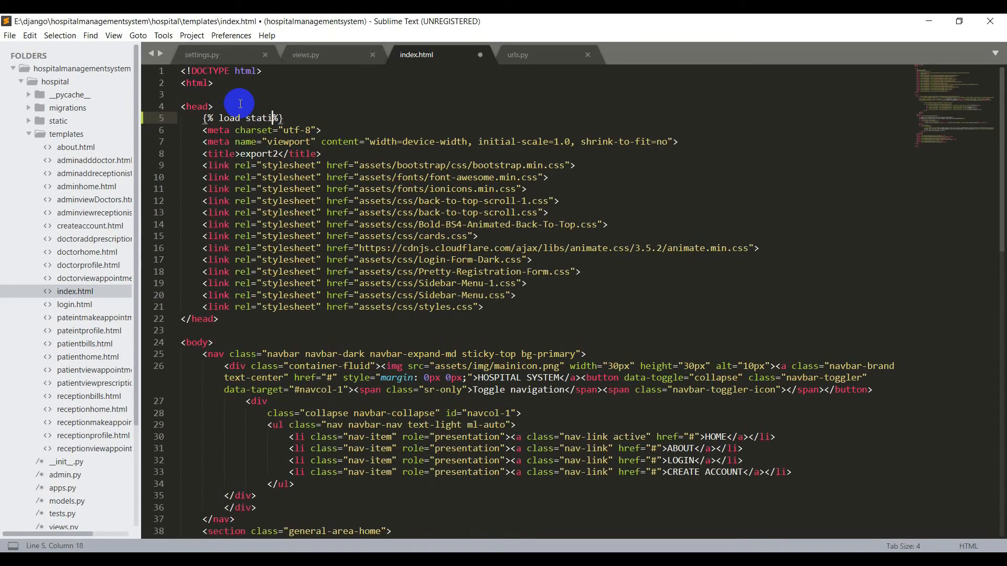
pyautogui.write('" "')
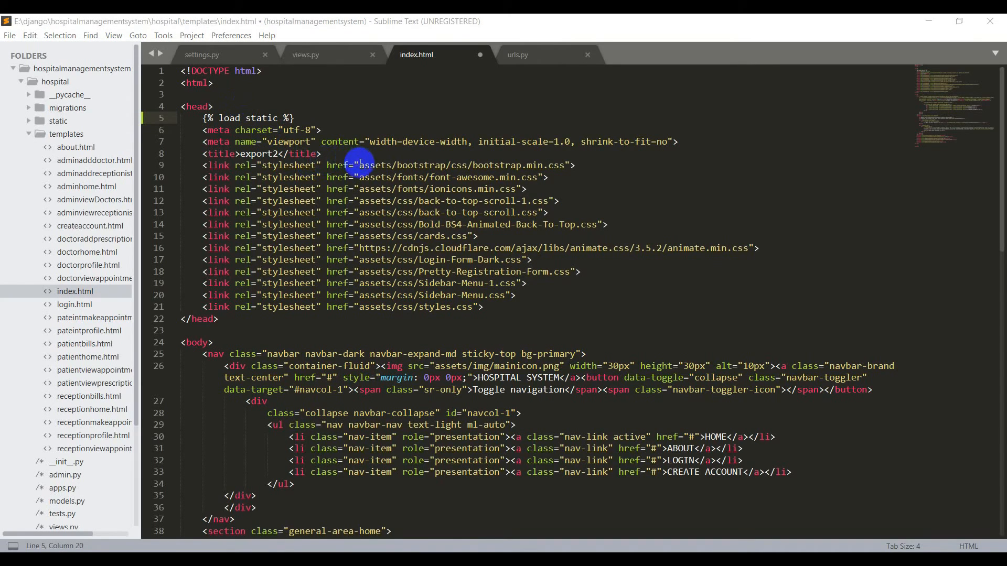
# Wrap the bootstrap/css/bootstrap.min.css href in a {% static '' %} tag and prefix the other hrefs
pyautogui.click(360, 166)
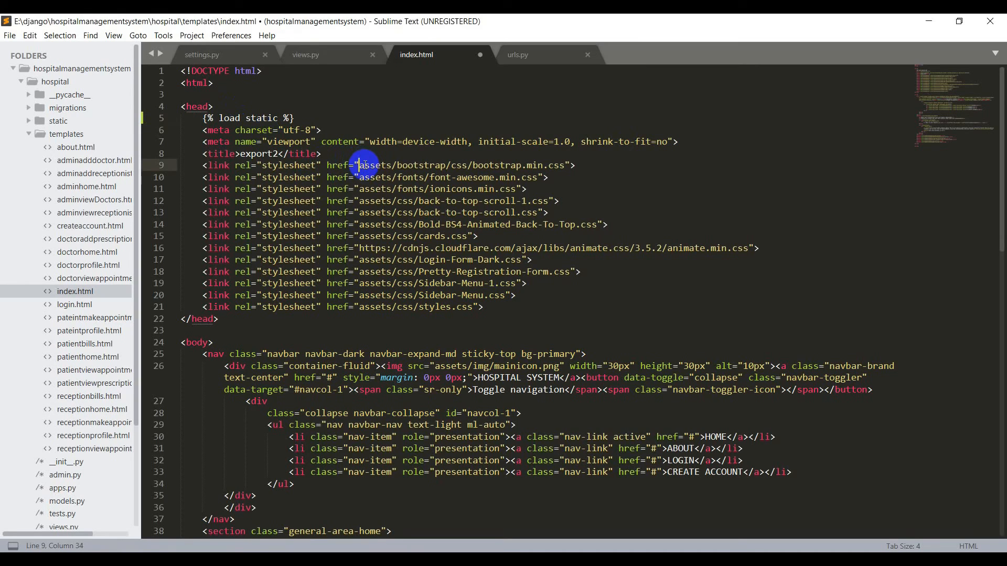
pyautogui.moveTo(369, 120)
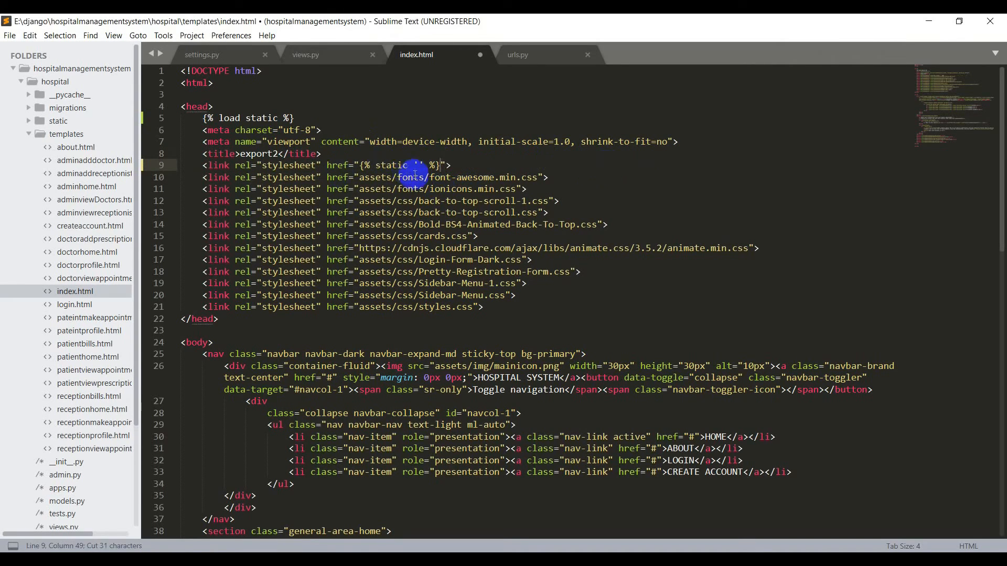
pyautogui.write('bootstrap/css/bootstrap.min.css')
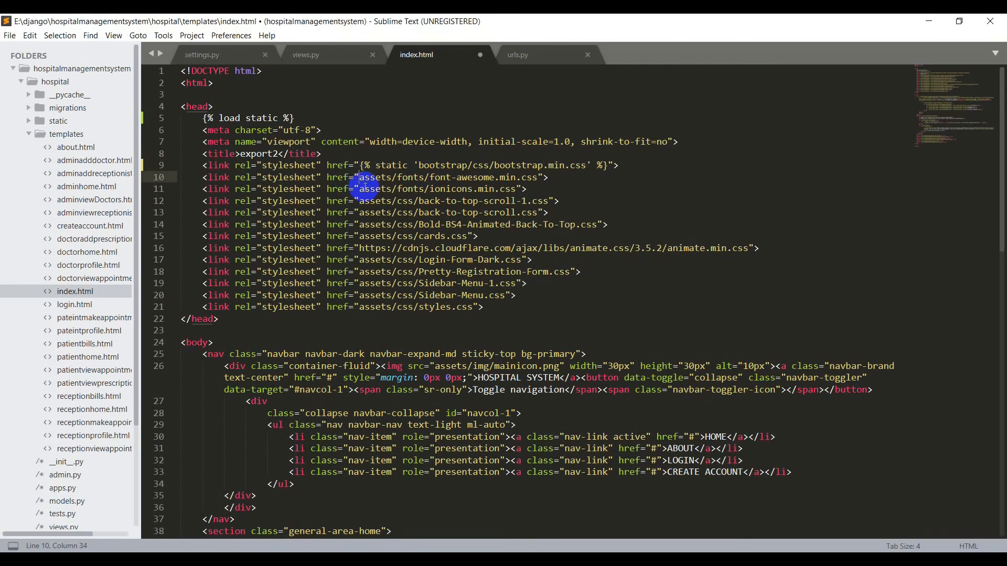
pyautogui.write('{%%')
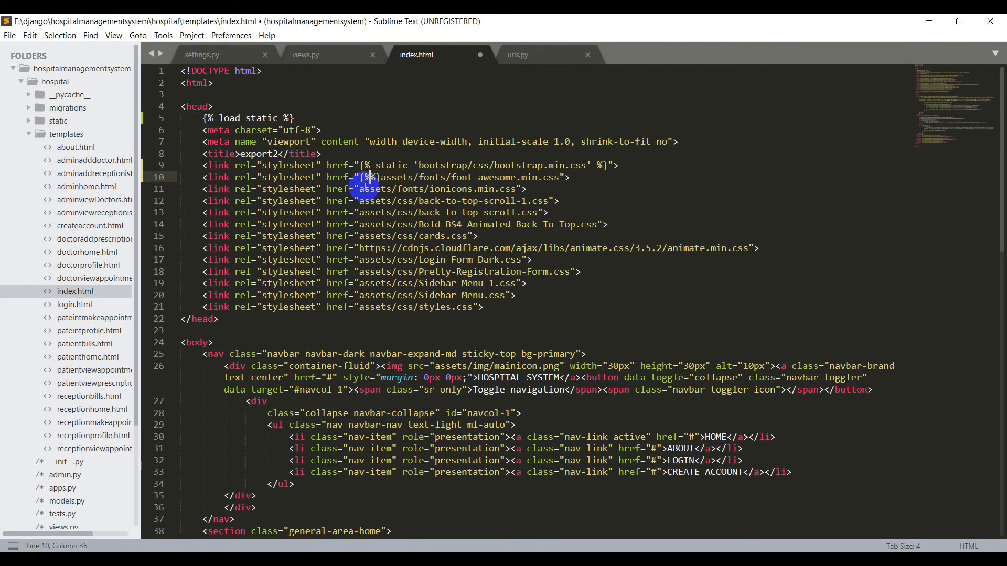
pyautogui.write("static ''")
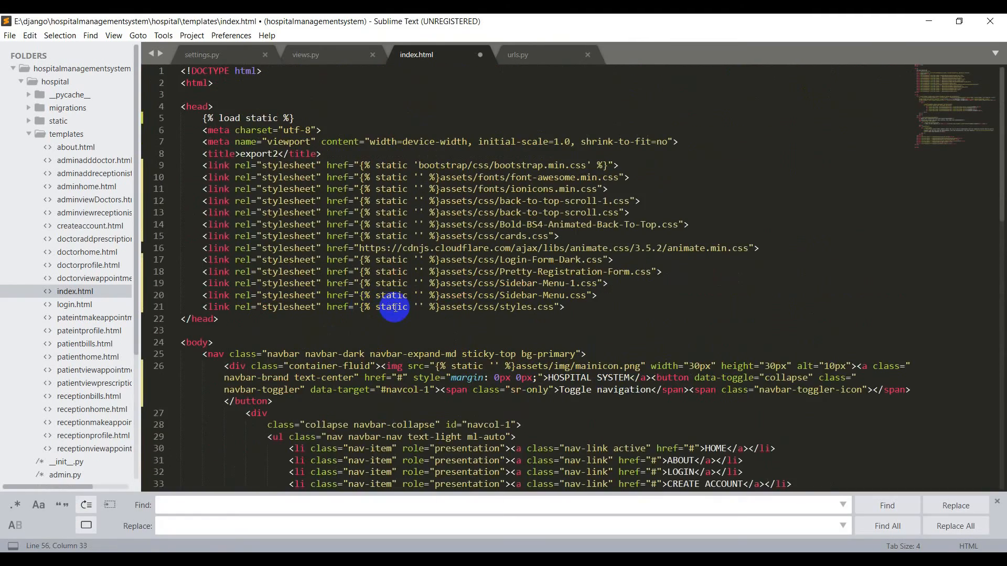
# Find and replace the assets/ prefixes so all references resolve through static tags, then save
pyautogui.write('assets/')
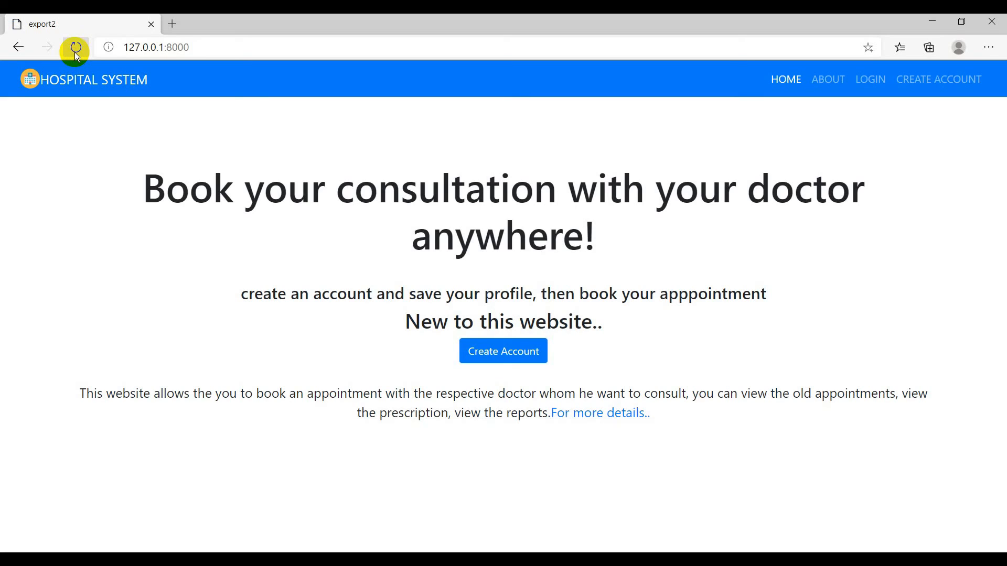
# Reload 127.0.0.1:8000 to show the homepage fully styled with navbar and heading
pyautogui.click(74, 47)
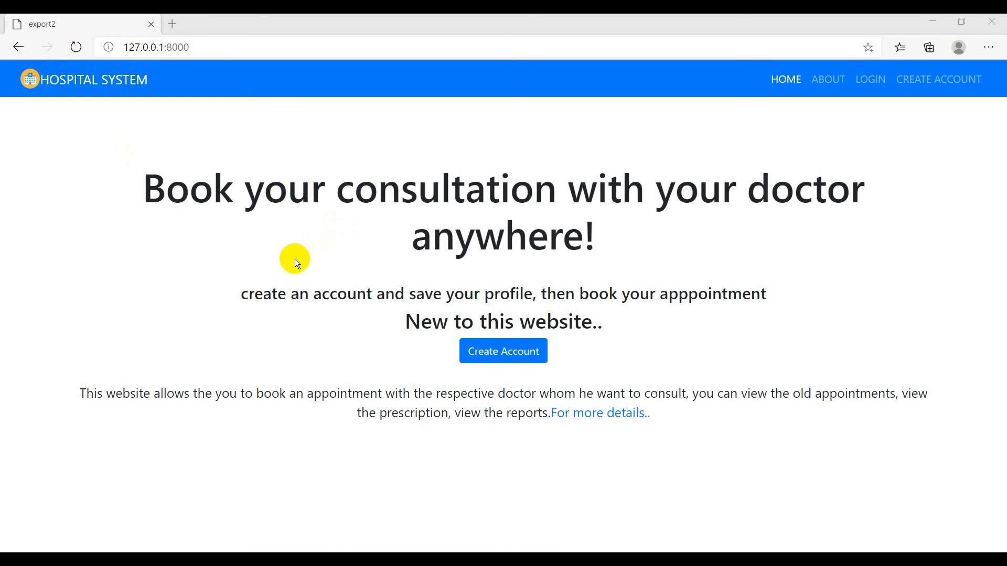
pyautogui.moveTo(278, 260)
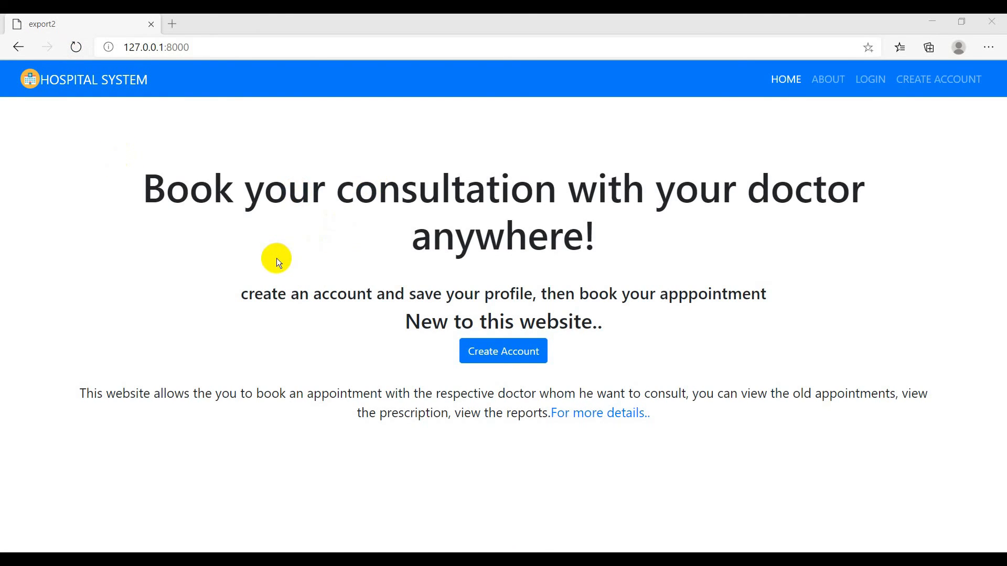